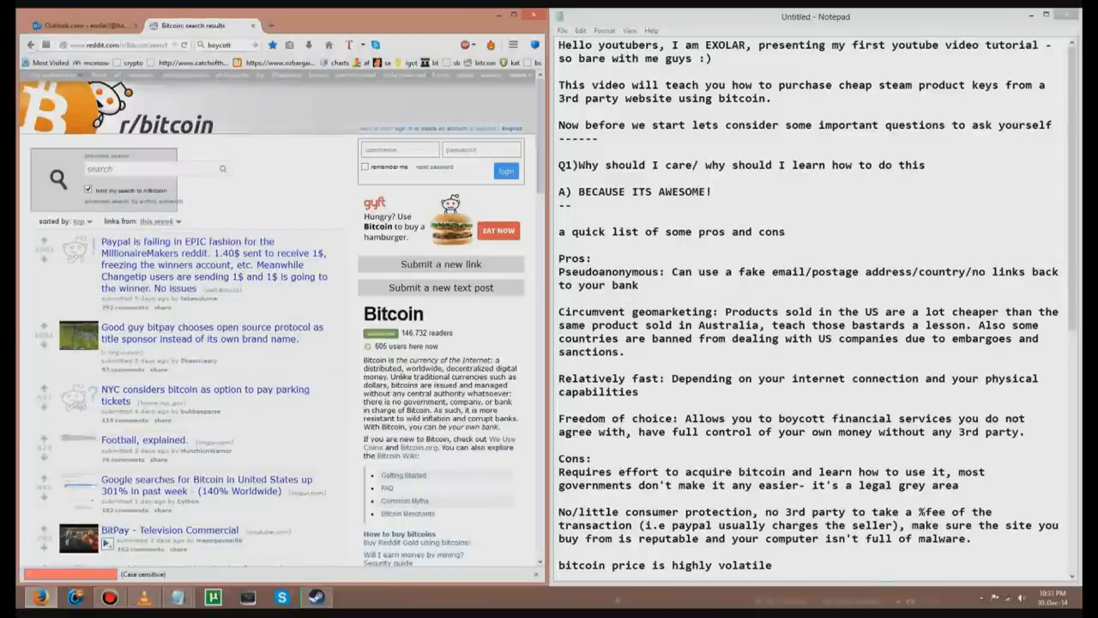
- Scroll through the Notepad script notes, dismissing the editing options without changes
scroll(down, 3)
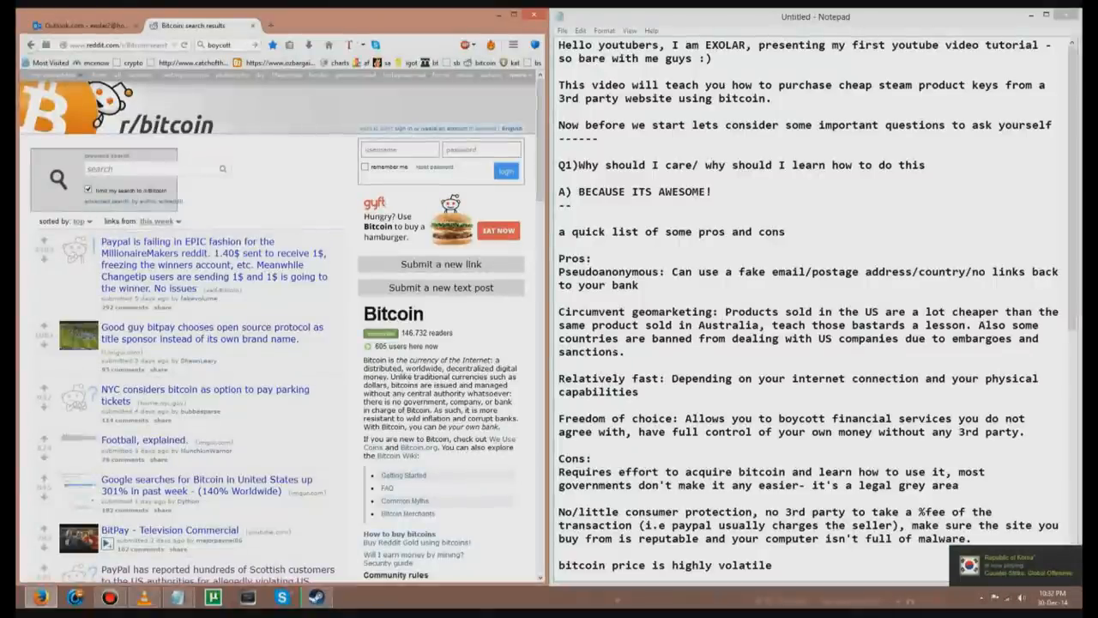
right_click(582, 438)
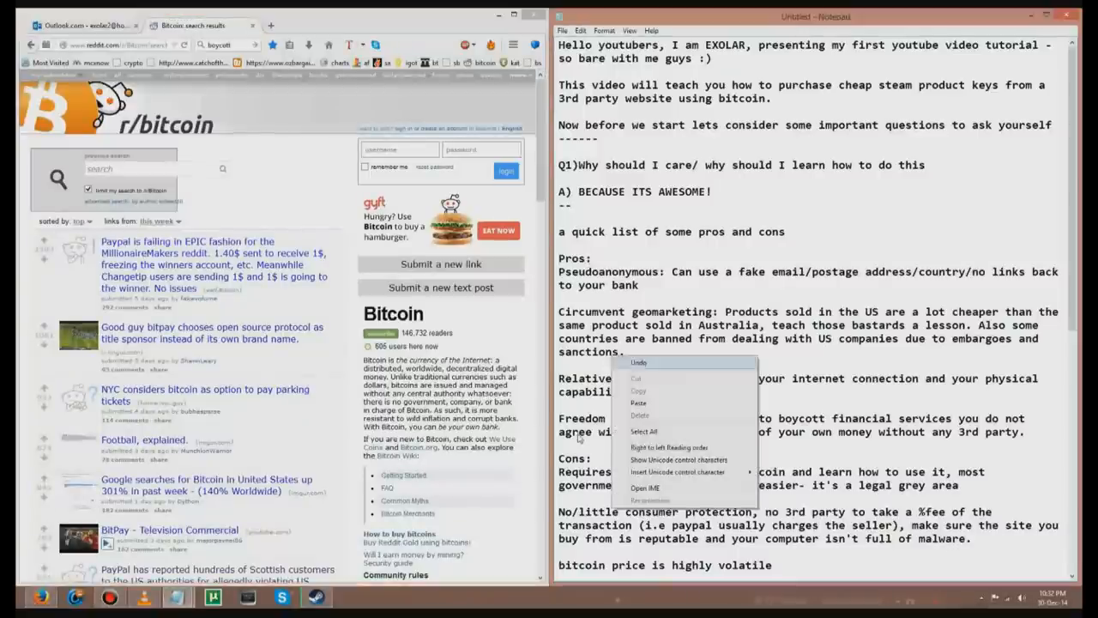
click(575, 438)
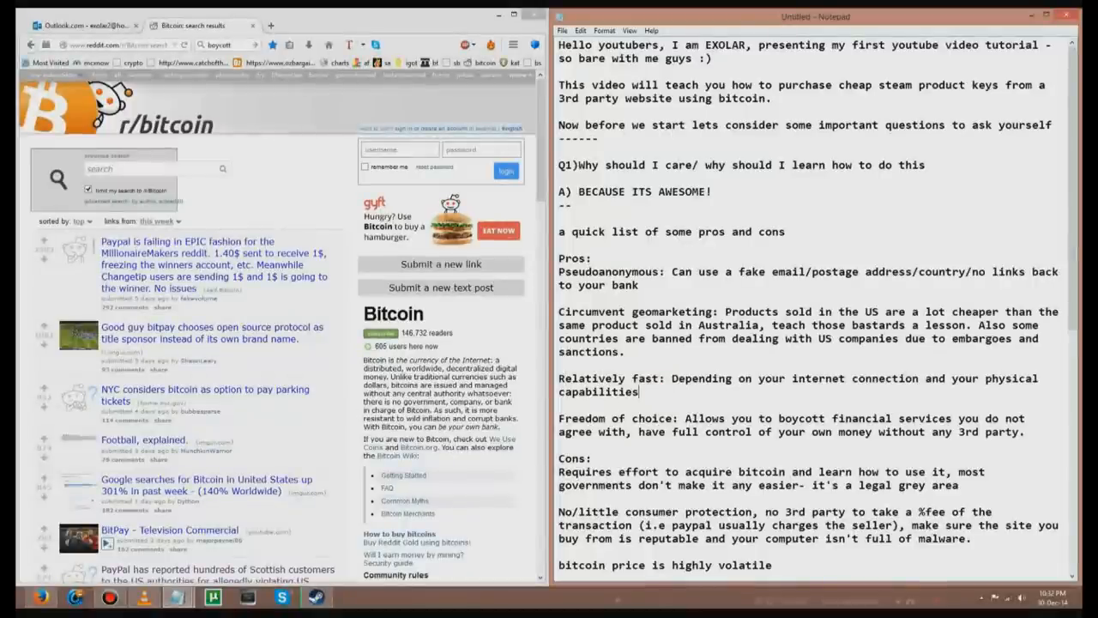
scroll(down, 3)
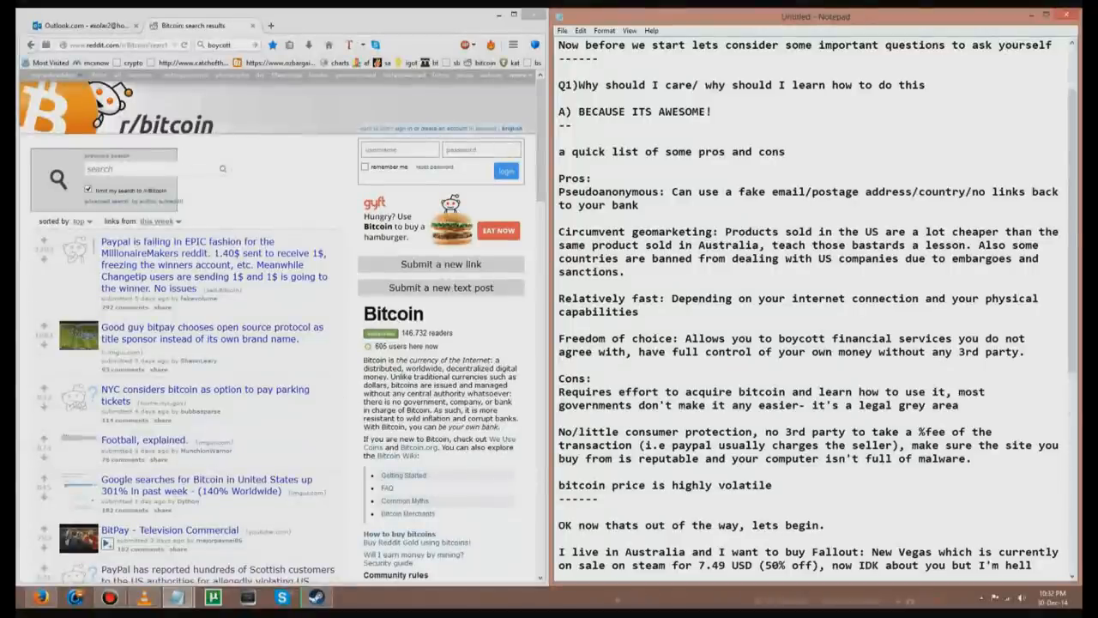
scroll(down, 3)
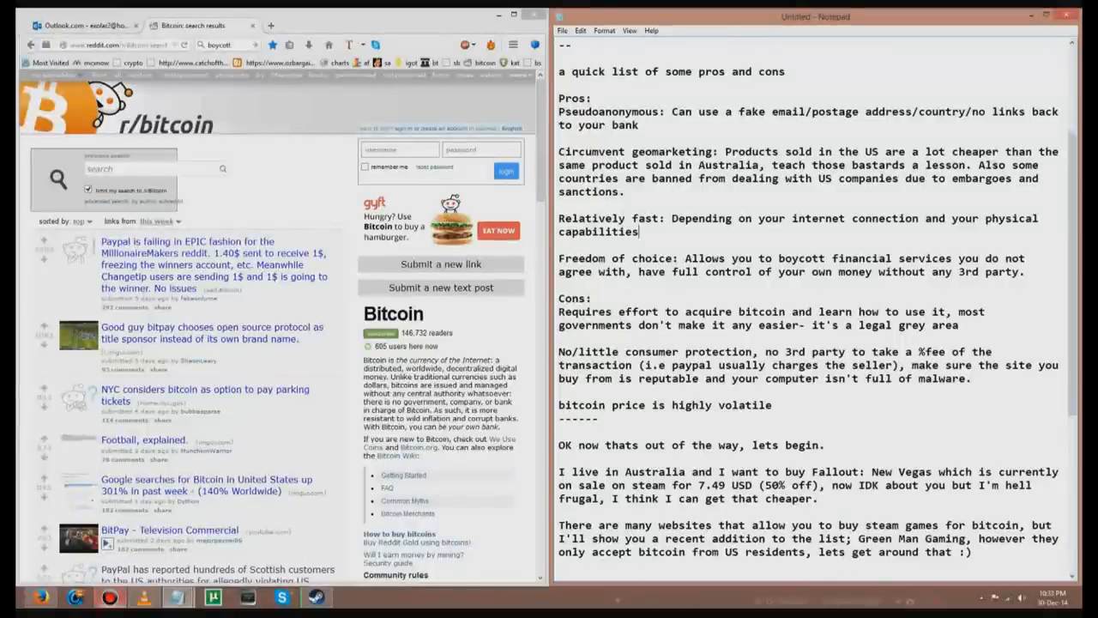
mouse_move(536, 334)
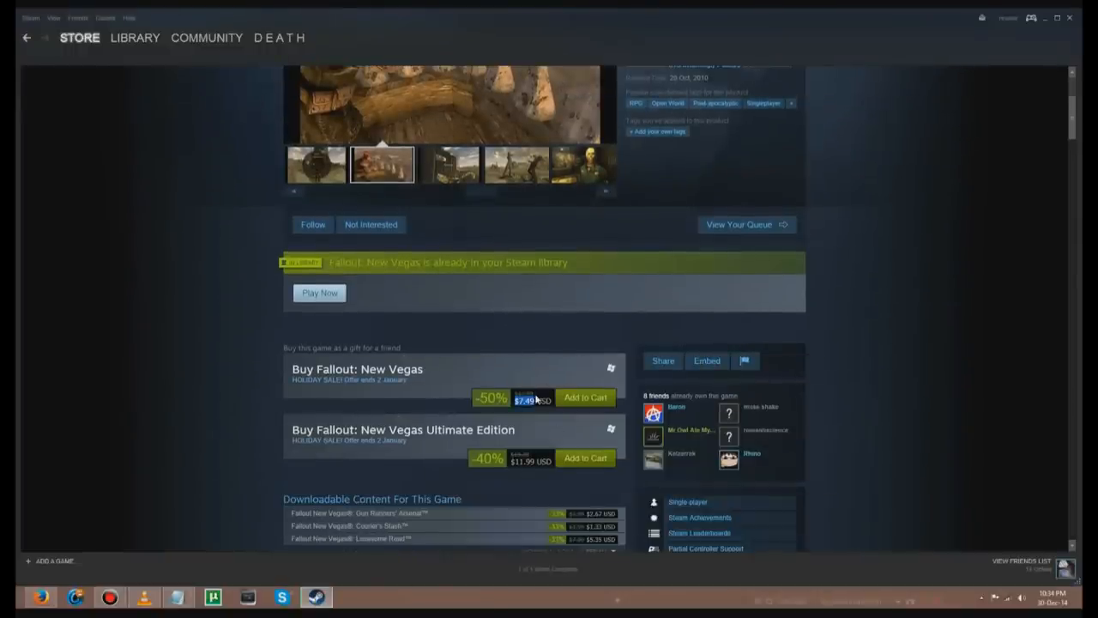
- Switch to Steam and bring up the Fallout: New Vegas store page at 50% off, $7.49
click(450, 164)
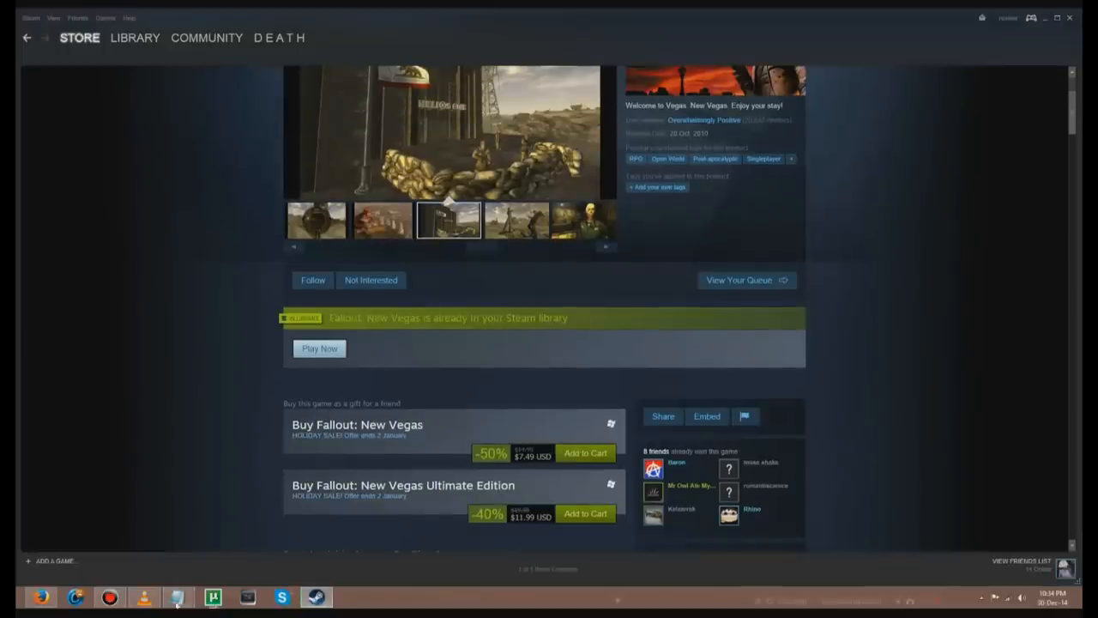
click(179, 597)
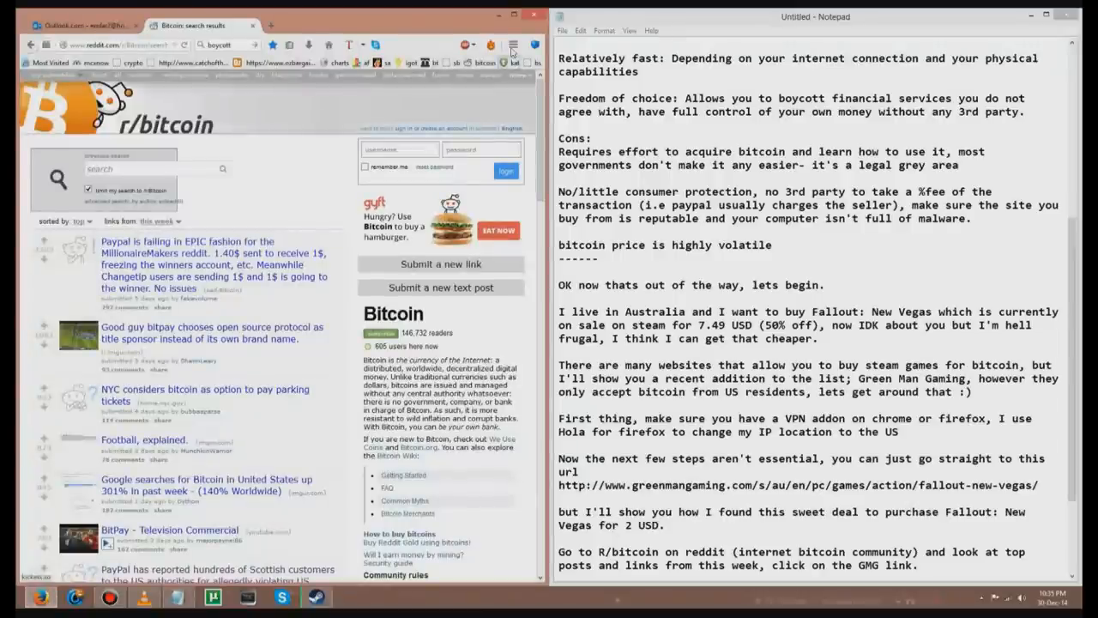
mouse_move(490, 44)
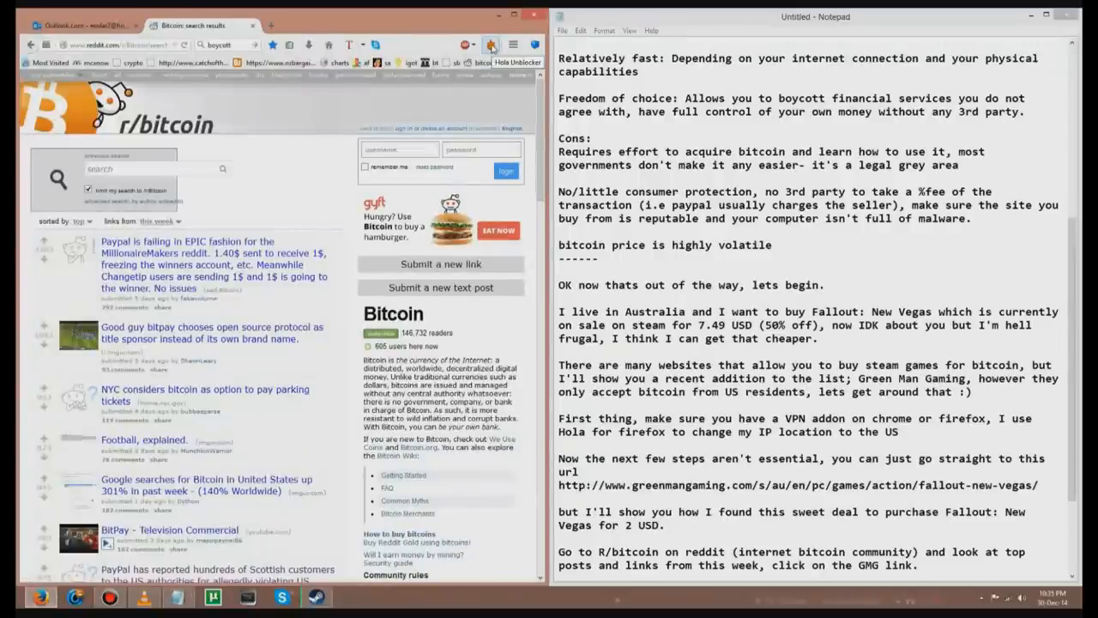
- Add the final steps to the Notepad script: bitspender deals link, voucher code, Hola US IP, purchase
click(491, 45)
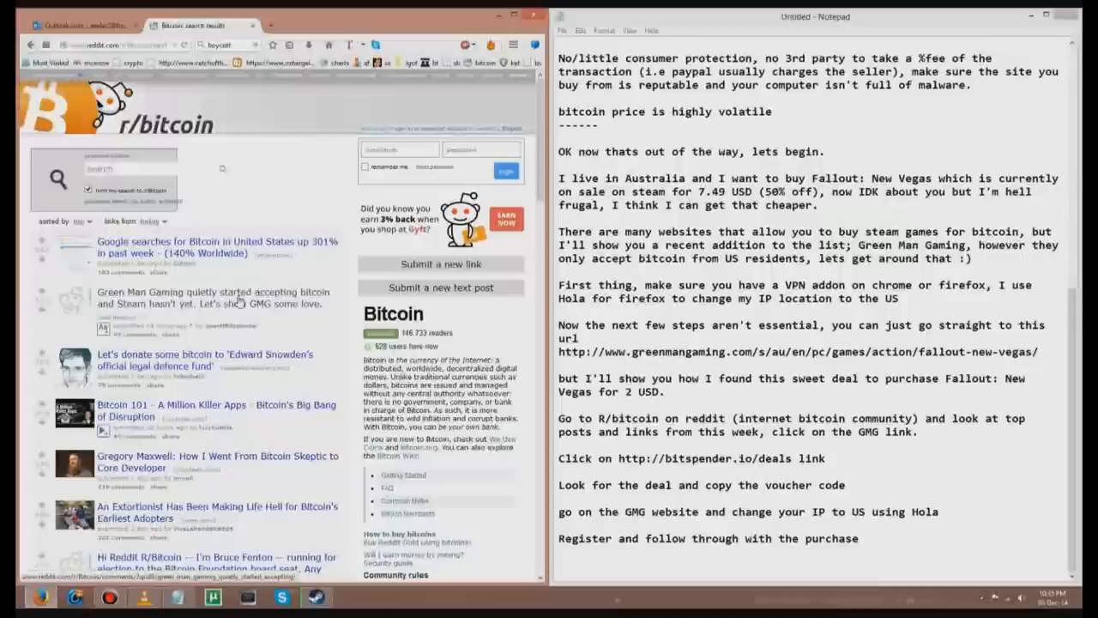
- Follow the reddit GMG post to the bitspender deals and the Fallout: New Vegas Redeem entry
click(213, 299)
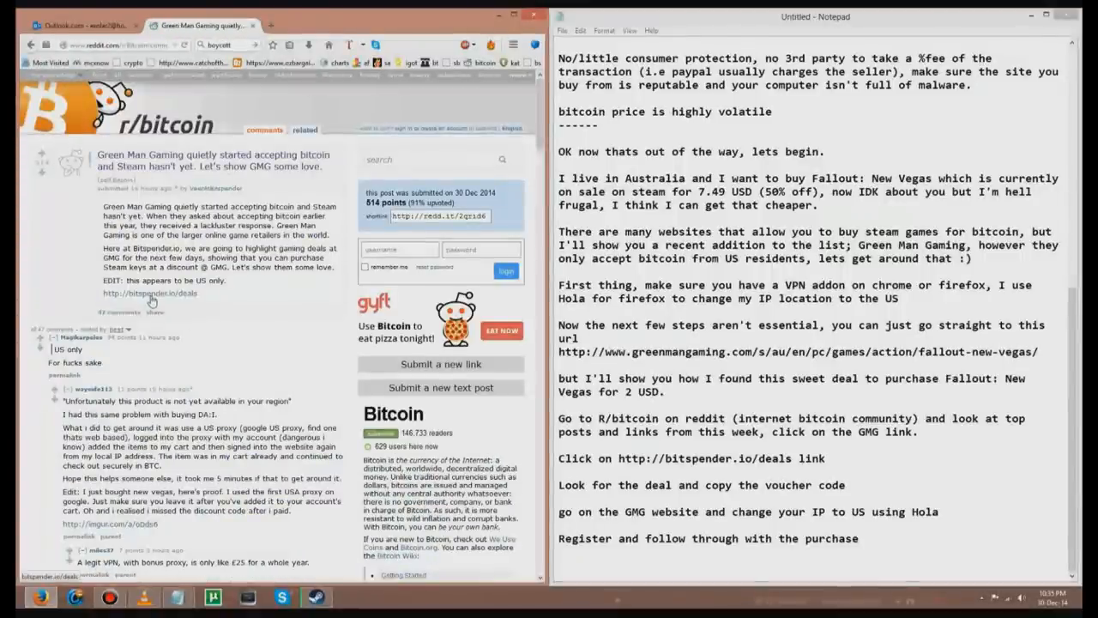
click(150, 292)
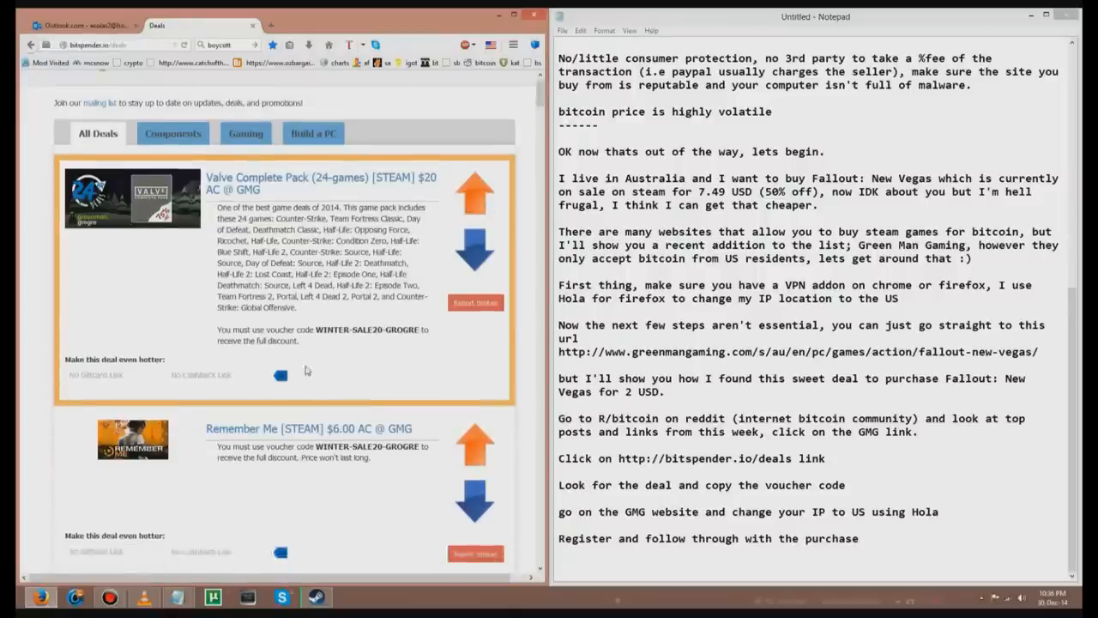
scroll(down, 3)
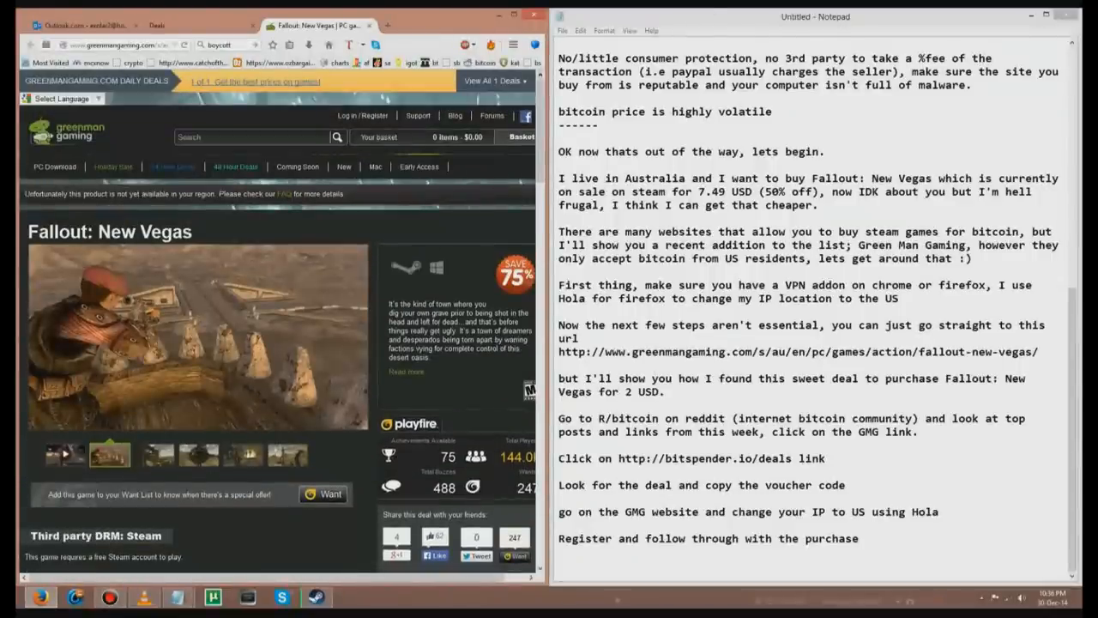
- Switch the Hola VPN to a United States IP and return to the Fallout: New Vegas store page
click(464, 44)
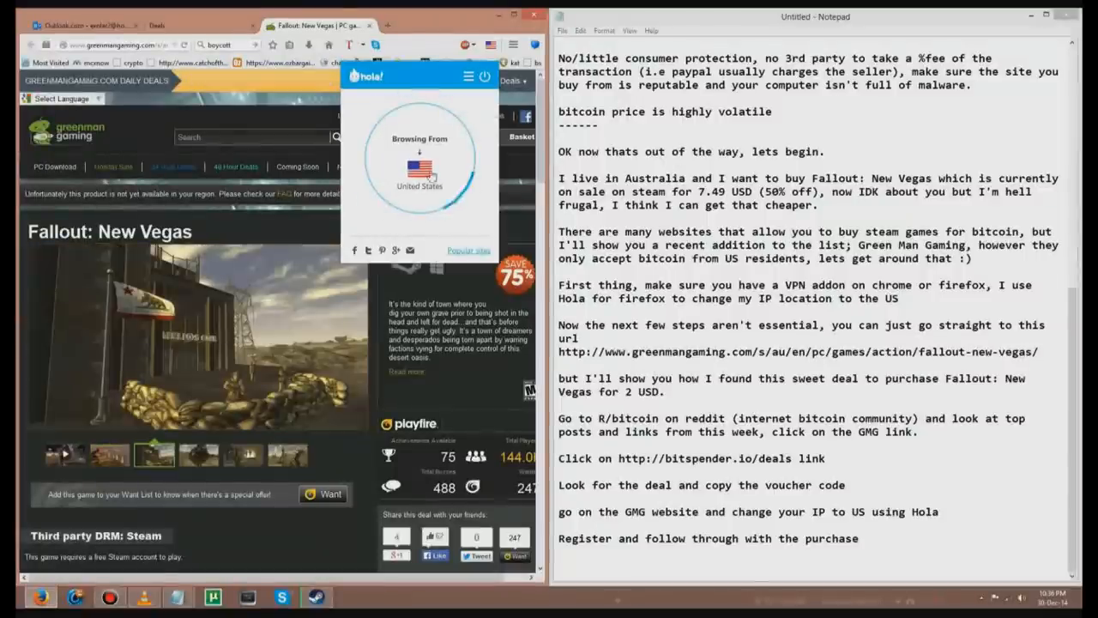
click(173, 130)
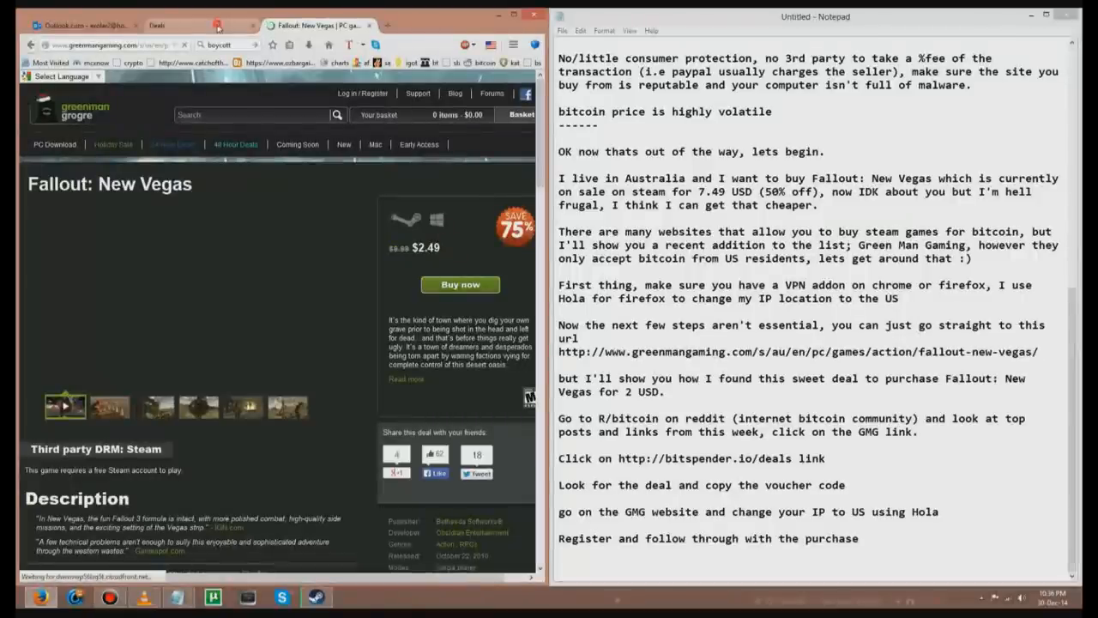
click(158, 26)
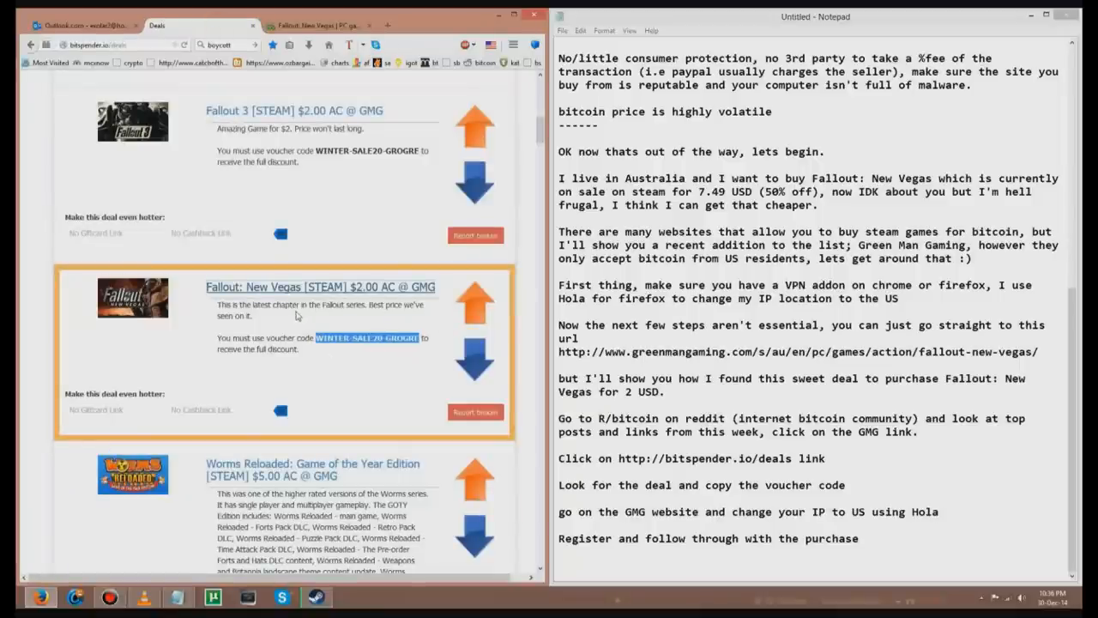
click(318, 26)
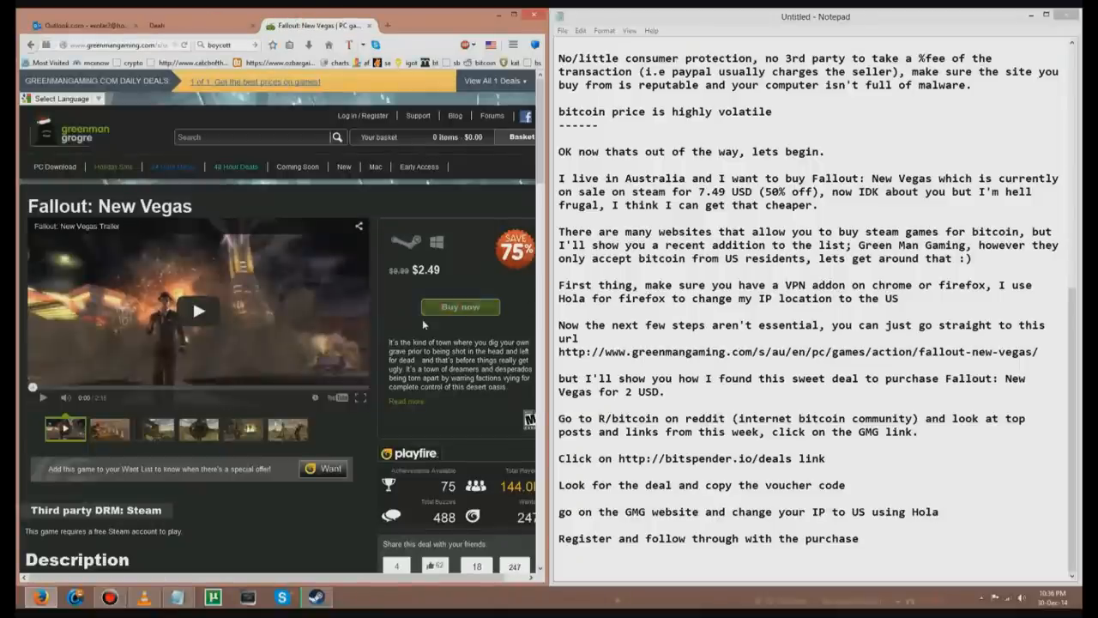
- Add Fallout: New Vegas at $2.49 to the basket and proceed through checkout to the sign-in step
click(460, 306)
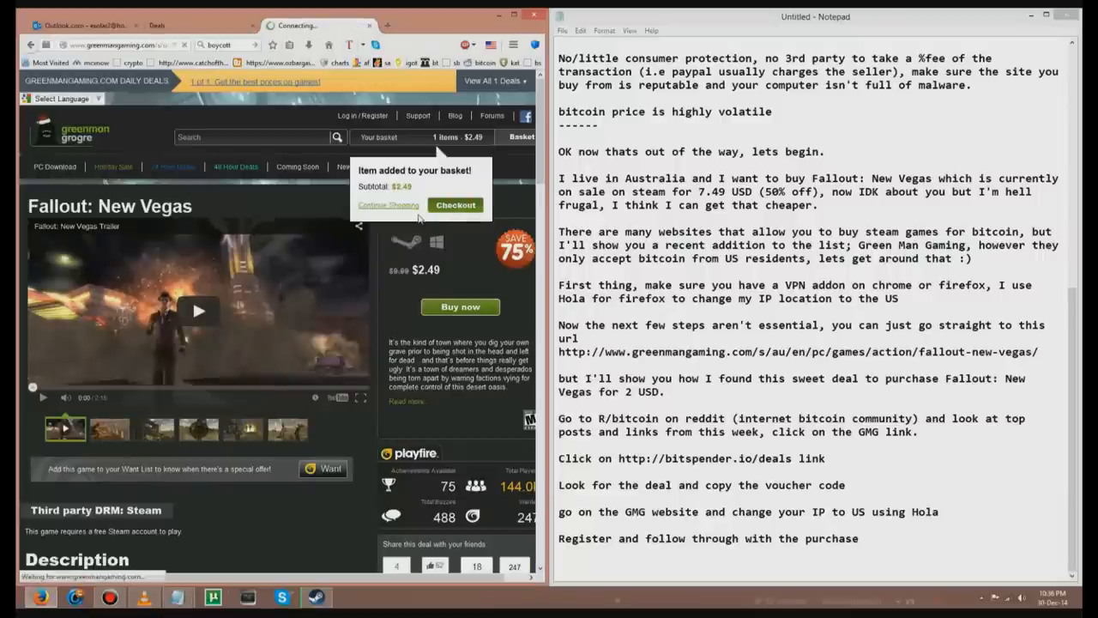
click(457, 205)
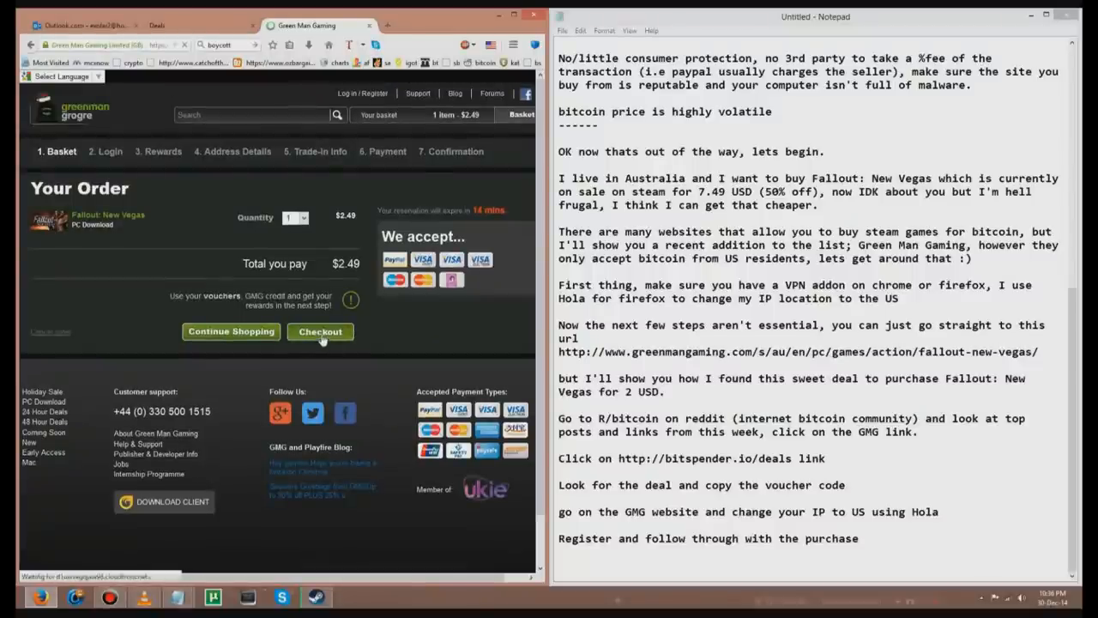
click(319, 331)
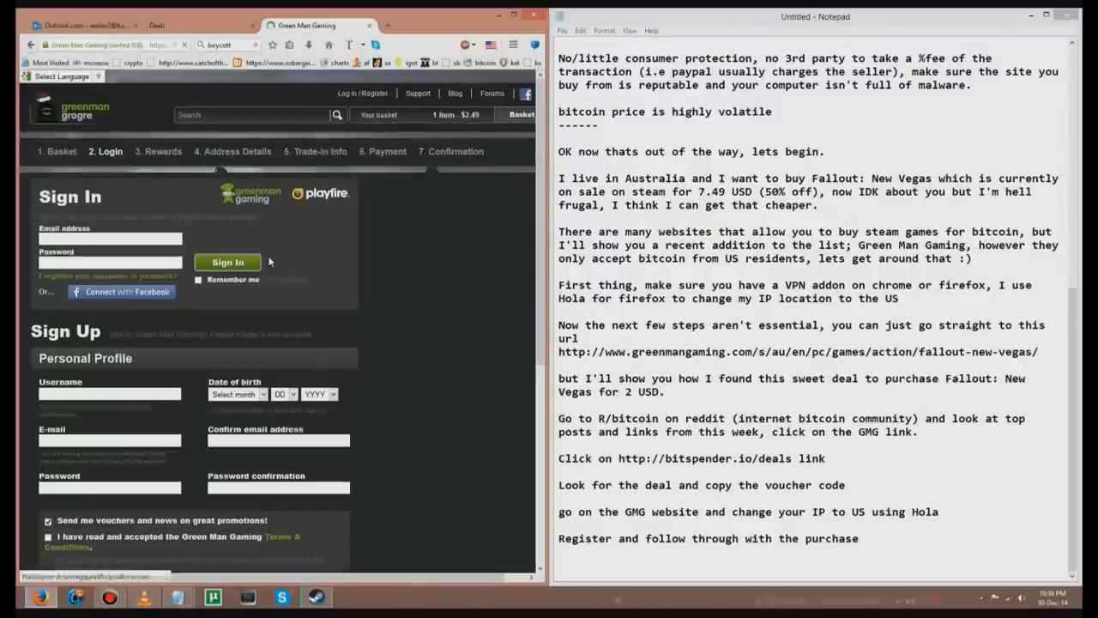
- Submit the Sign Up form for a new Green Man Gaming account and return to the Fallout: New Vegas page
scroll(down, 3)
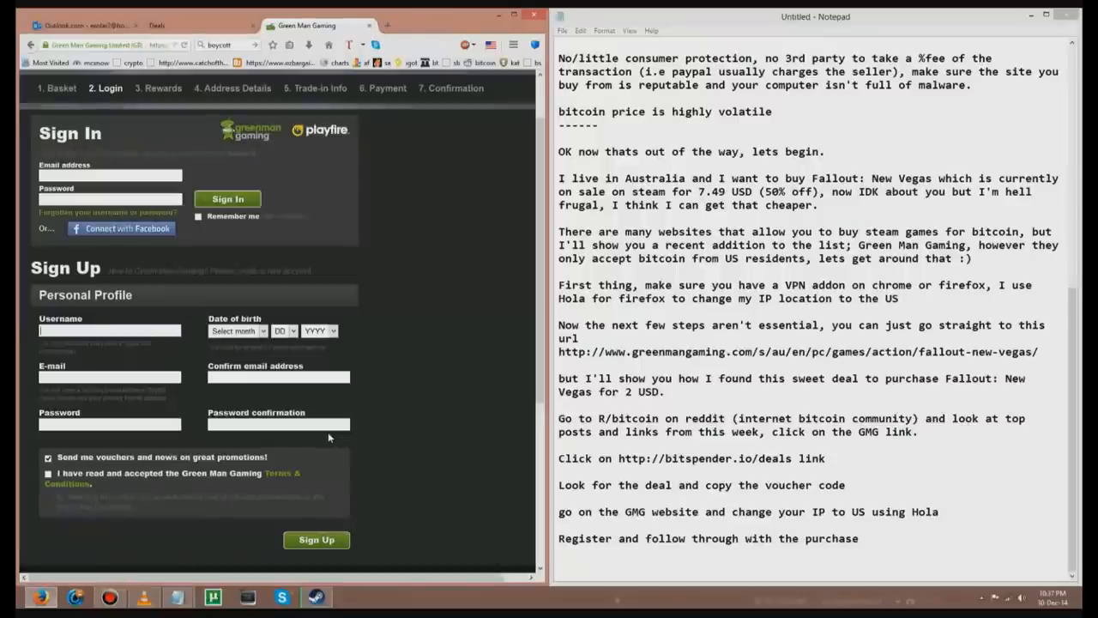
click(316, 498)
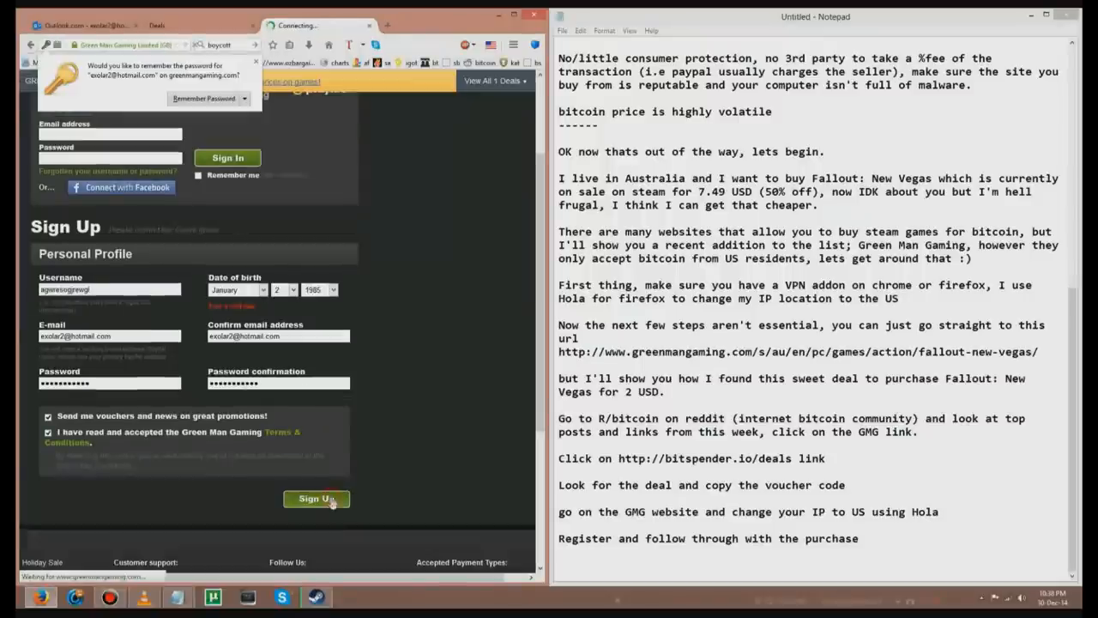
click(316, 497)
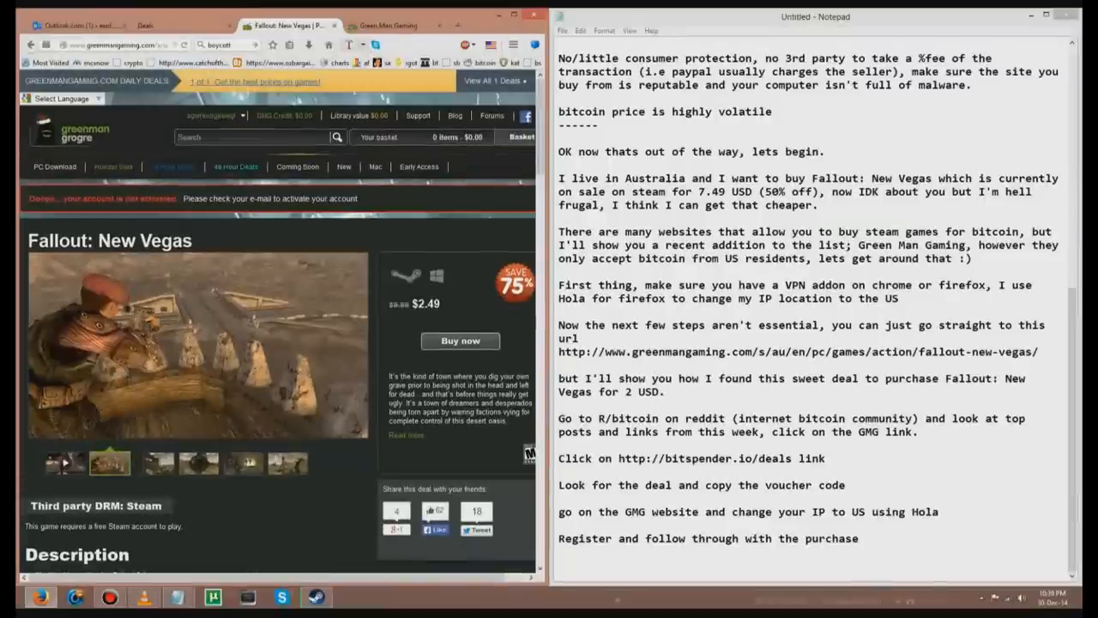
click(78, 26)
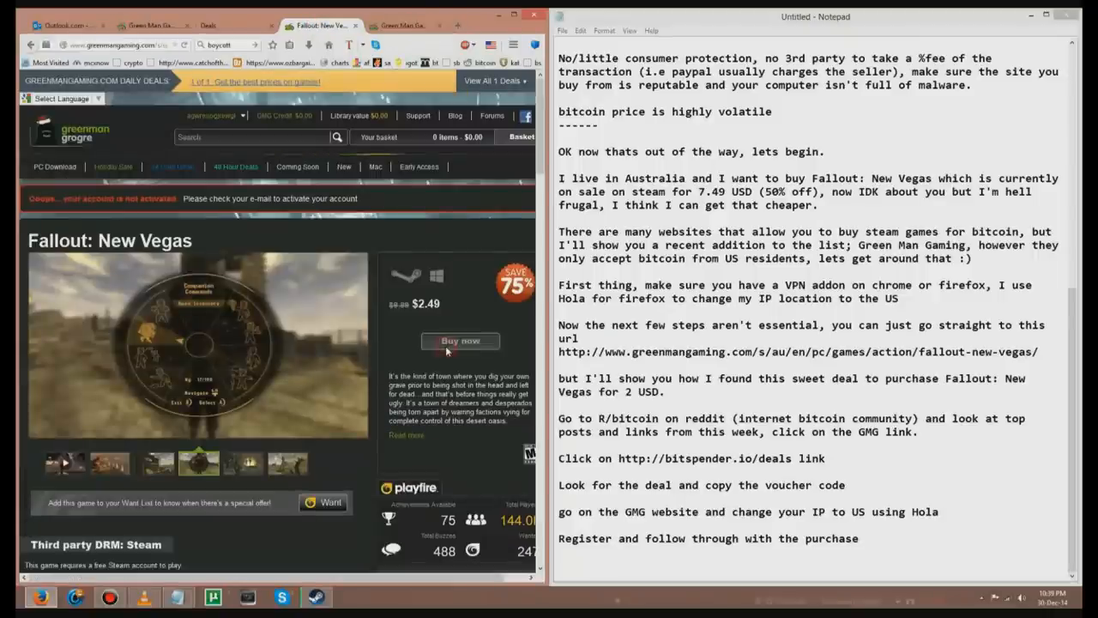
- Put Fallout: New Vegas in the basket and advance checkout to the rewards and voucher step
click(460, 339)
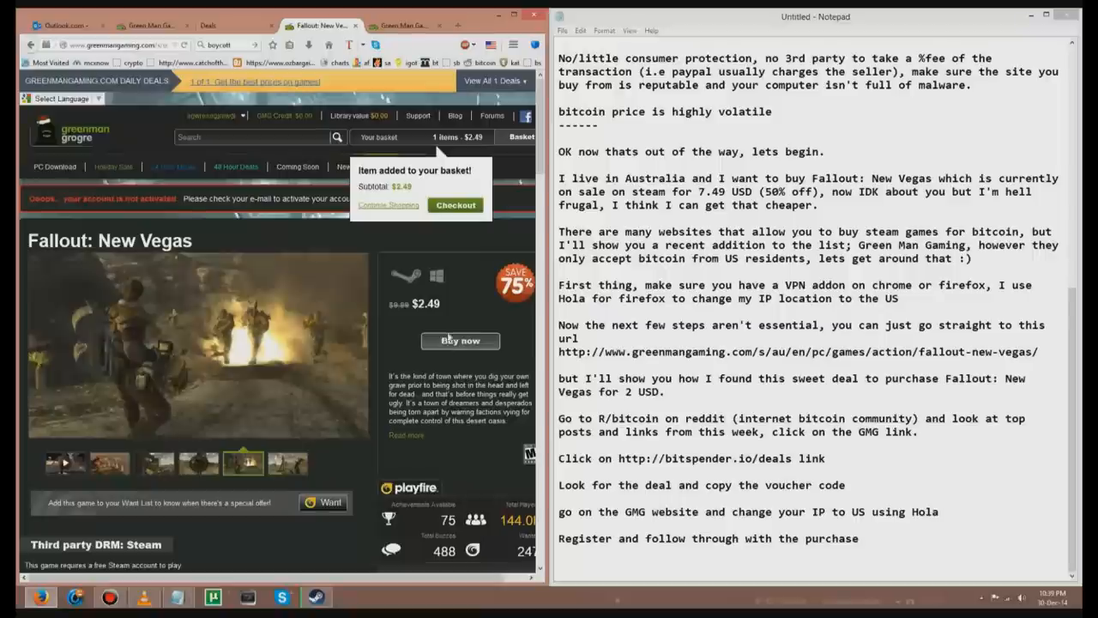
click(457, 205)
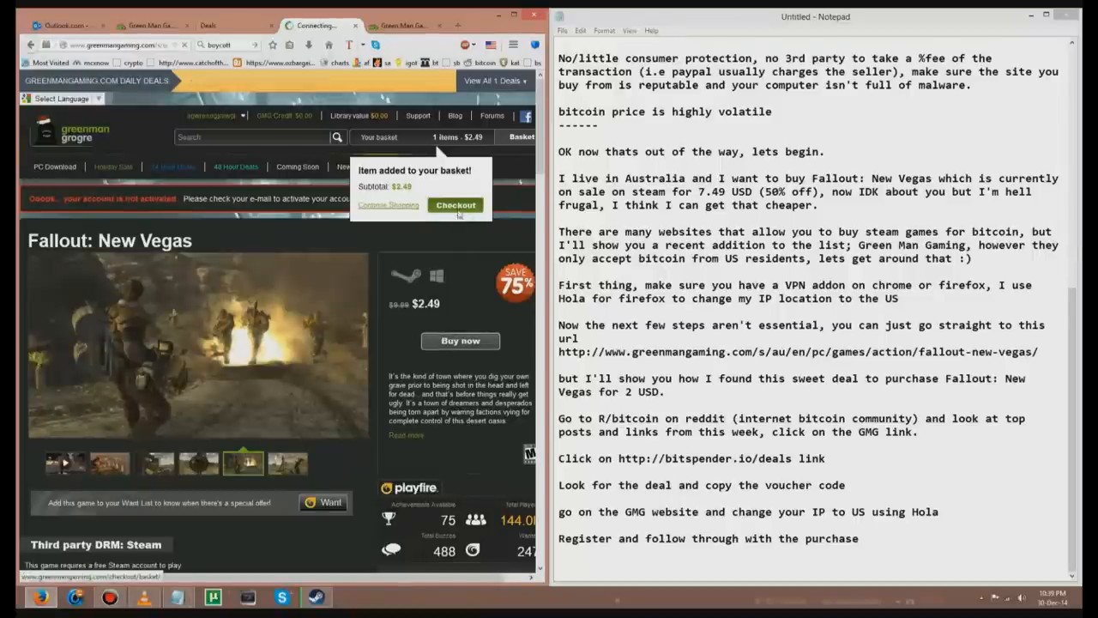
click(457, 204)
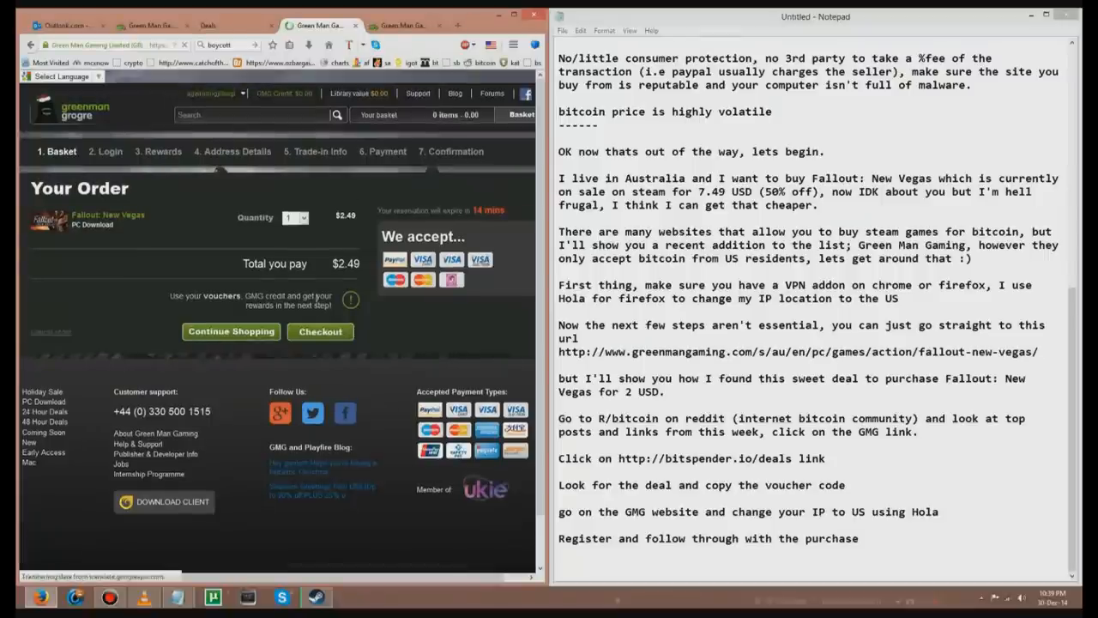
click(319, 332)
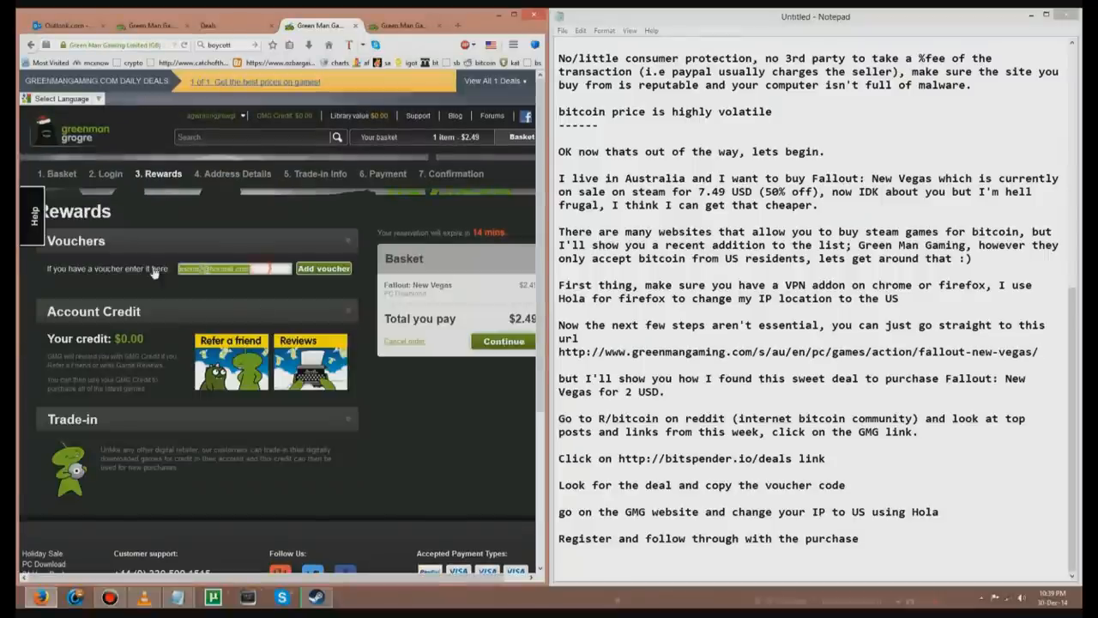
- Apply the discount voucher code, dropping the total to $2.00, and continue to the billing address step
click(323, 267)
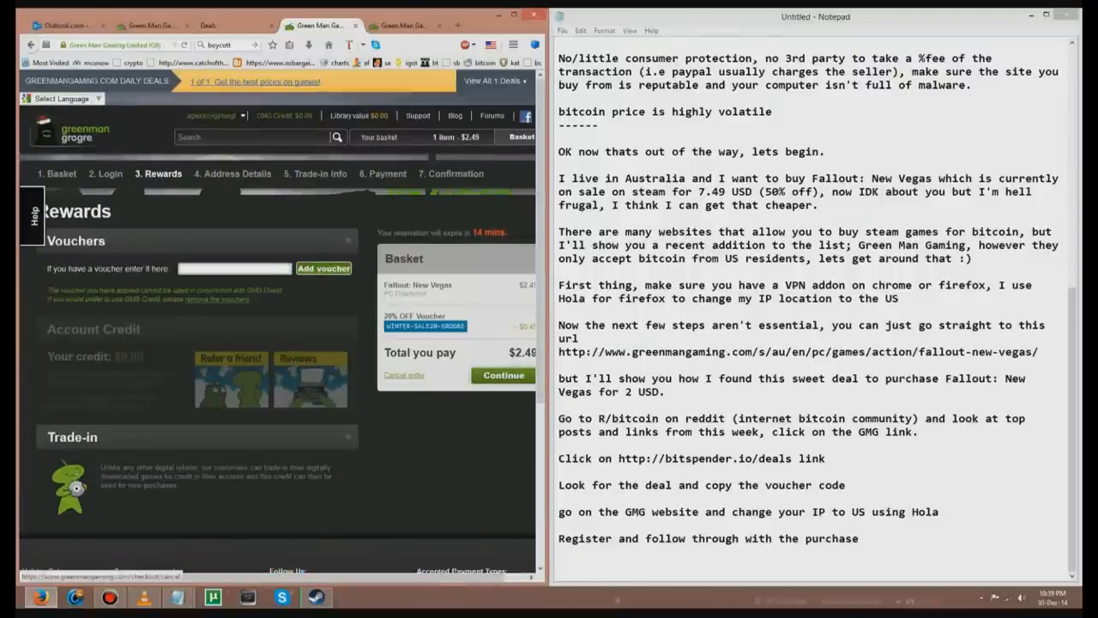
click(484, 376)
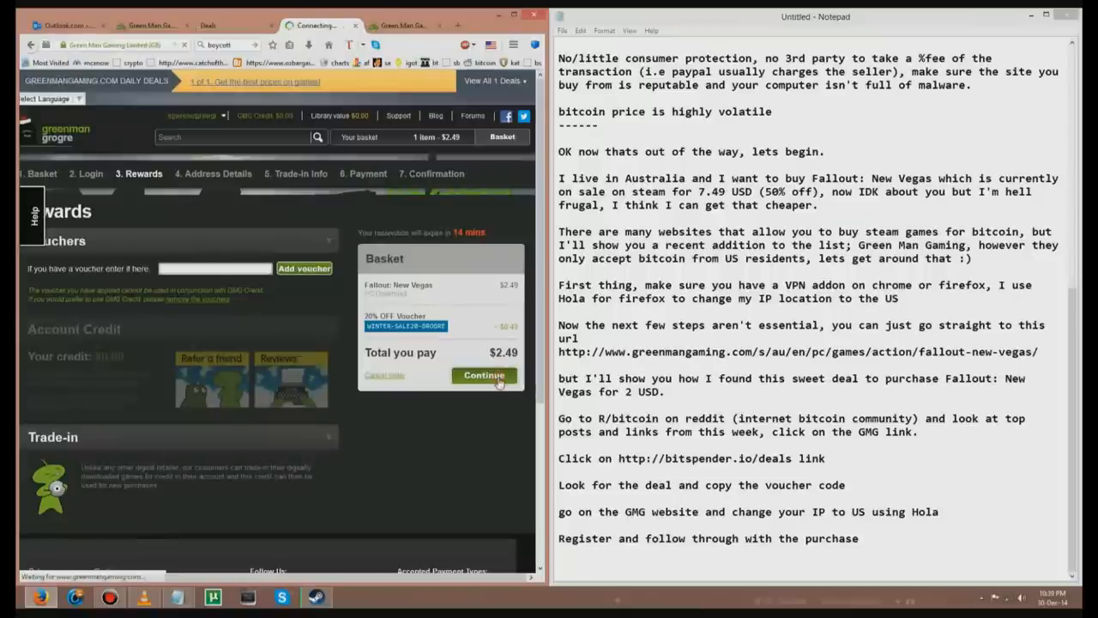
click(484, 376)
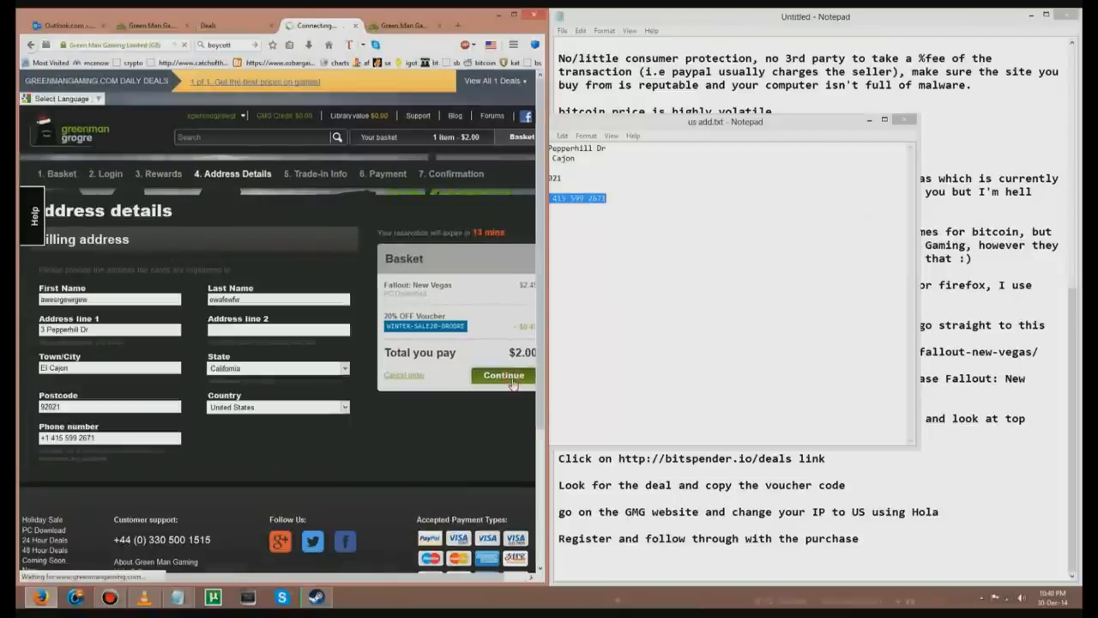
- Submit the filled-in billing address details and continue the checkout
click(503, 374)
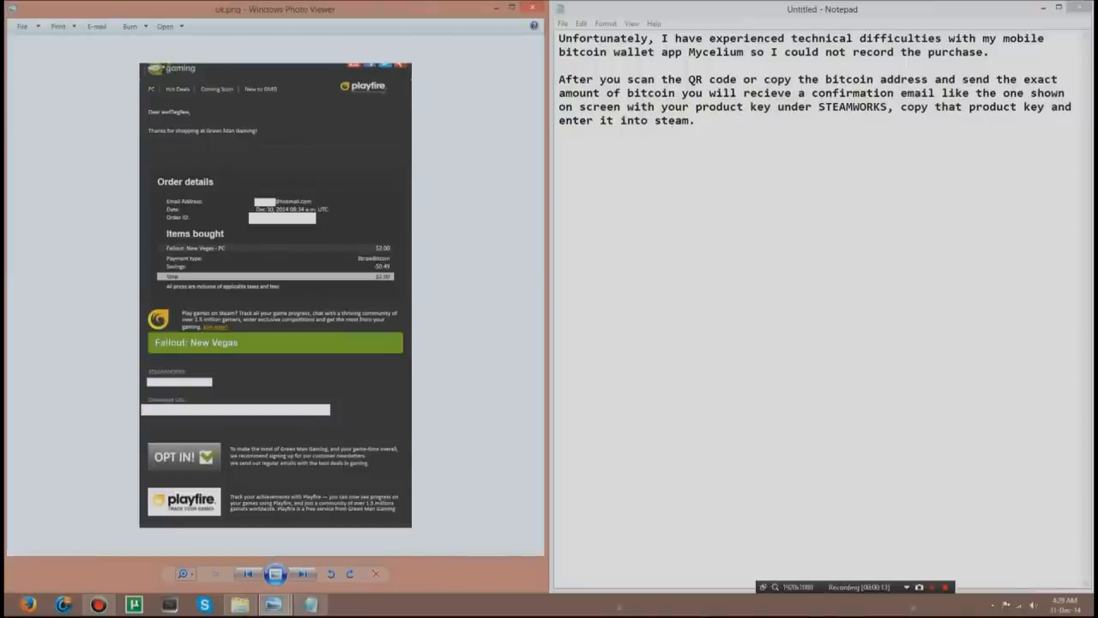
mouse_move(543, 263)
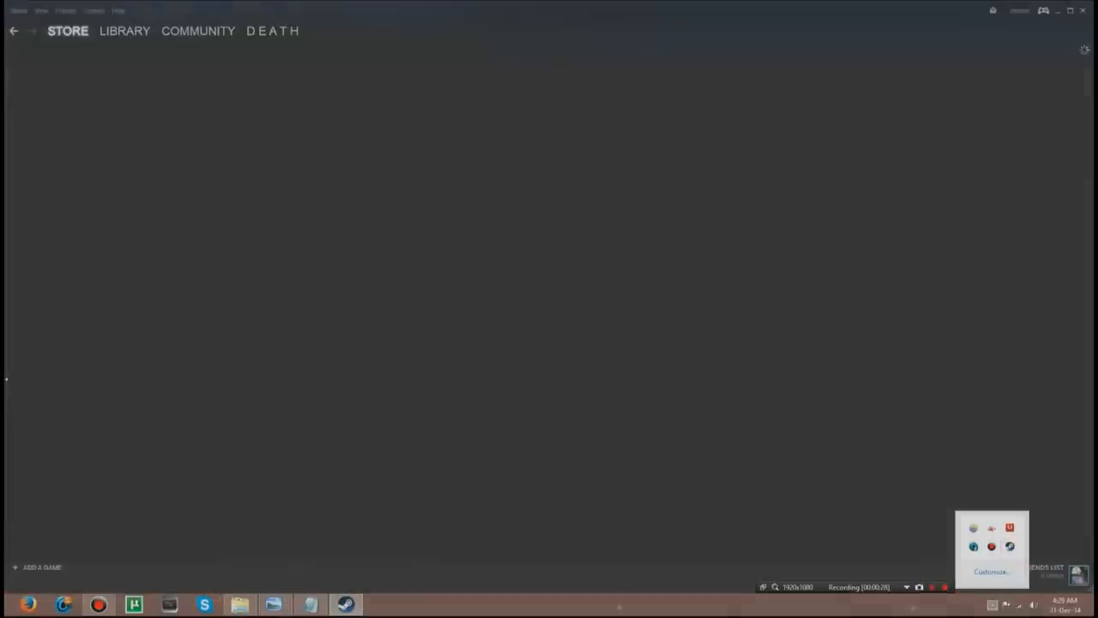
- Go to the Steam games library and launch Fallout: New Vegas
click(94, 10)
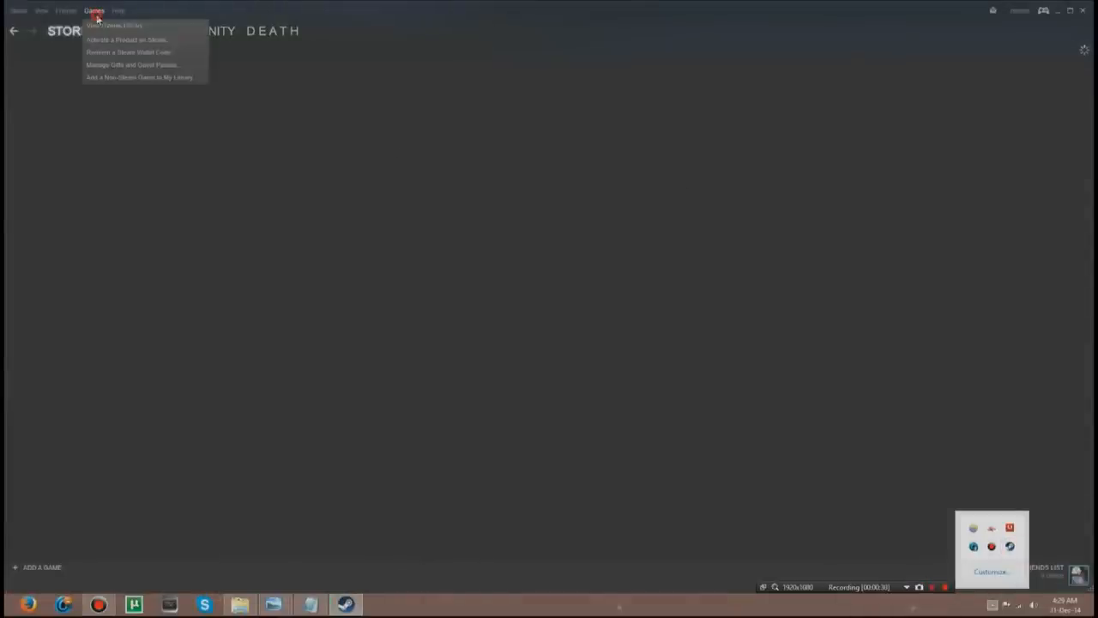
click(124, 31)
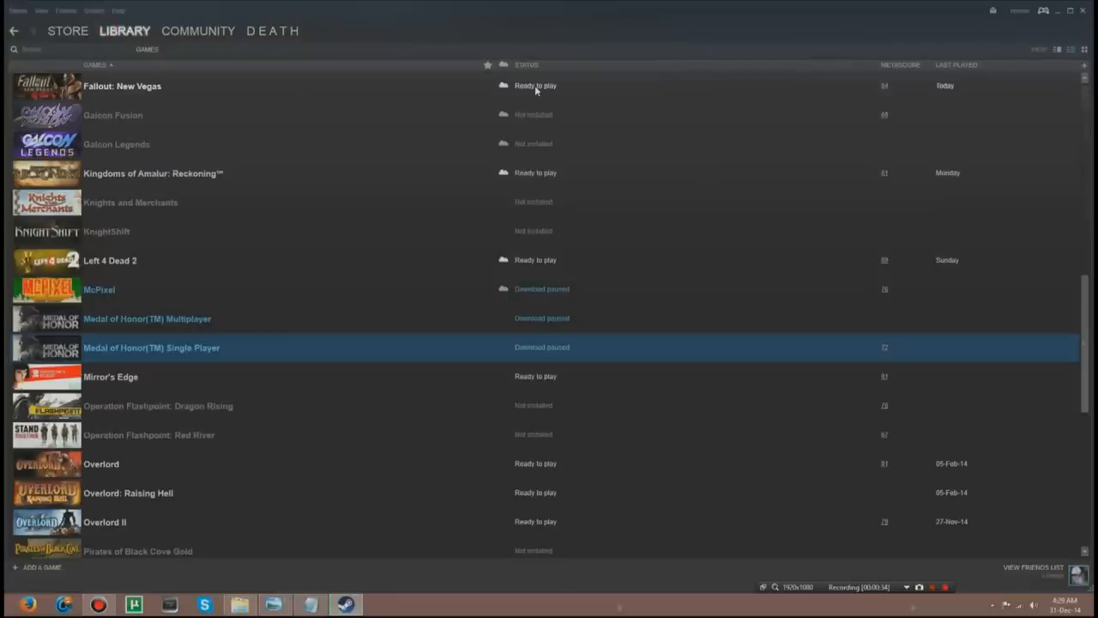
double_click(122, 86)
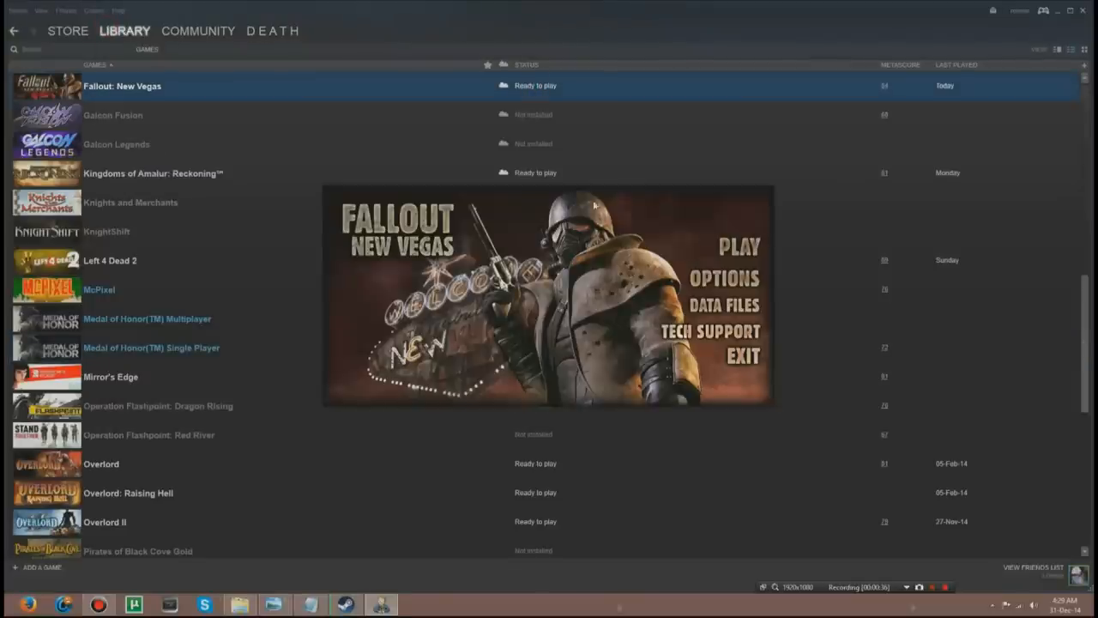